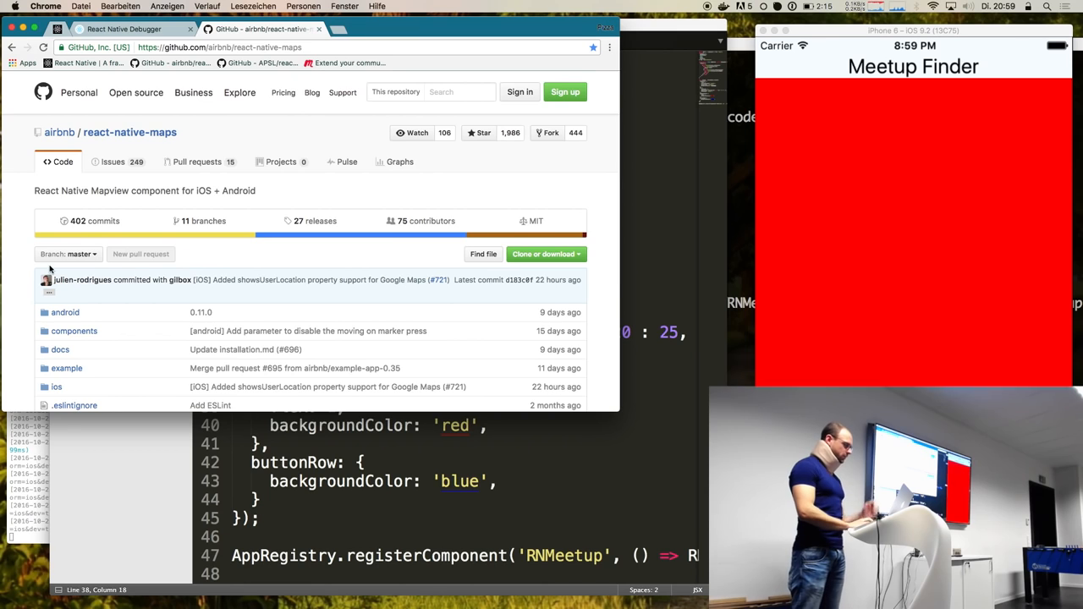
# - Find the 'Installation Instructions' link in the README and open docs/installation.md in a new tab
pyautogui.scroll(-3)
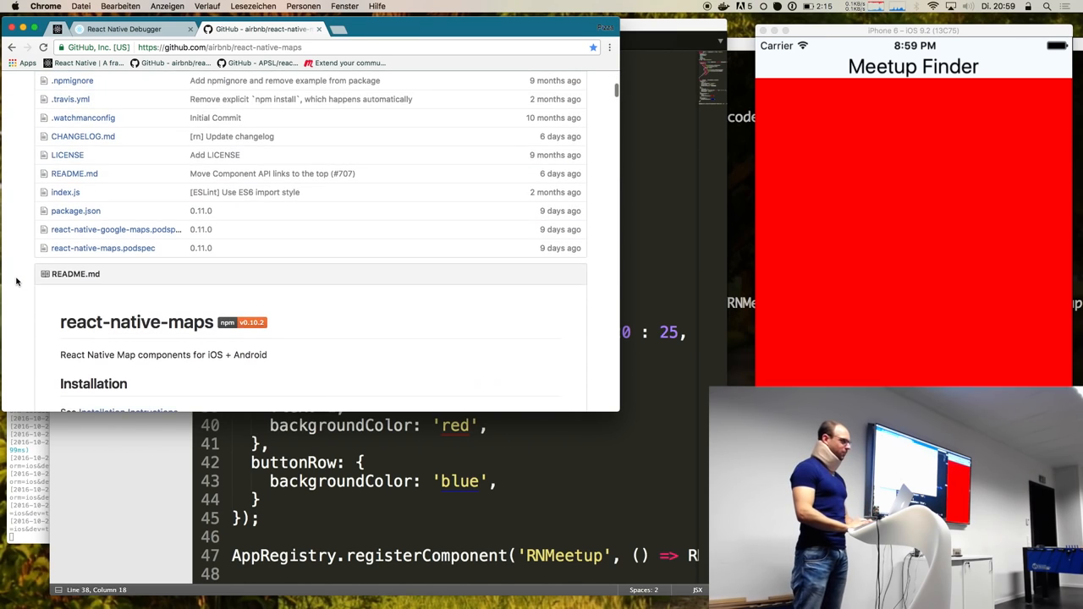
pyautogui.scroll(-3)
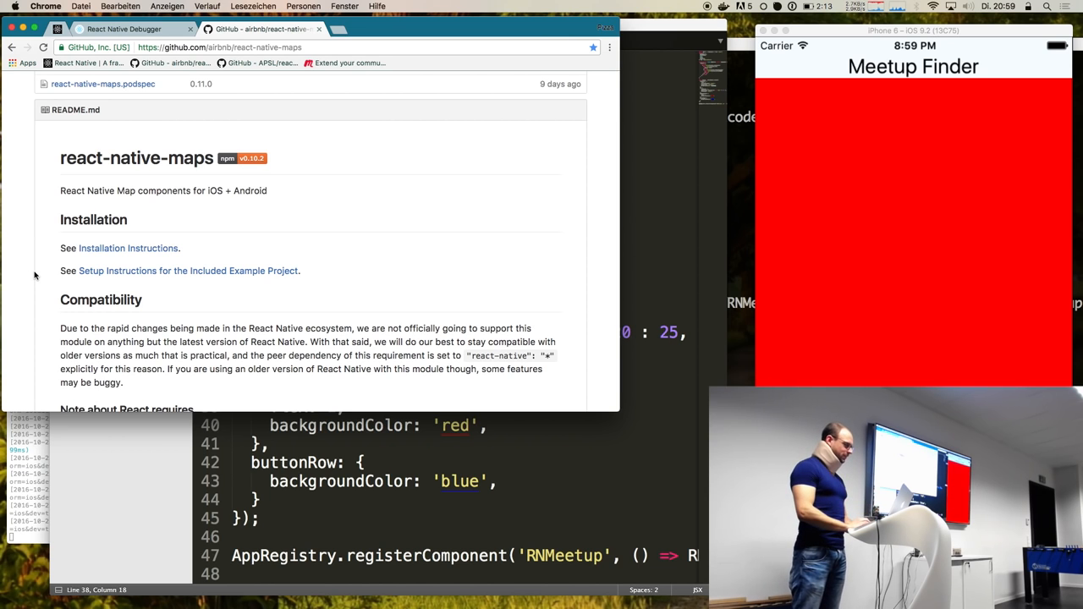
pyautogui.scroll(-3)
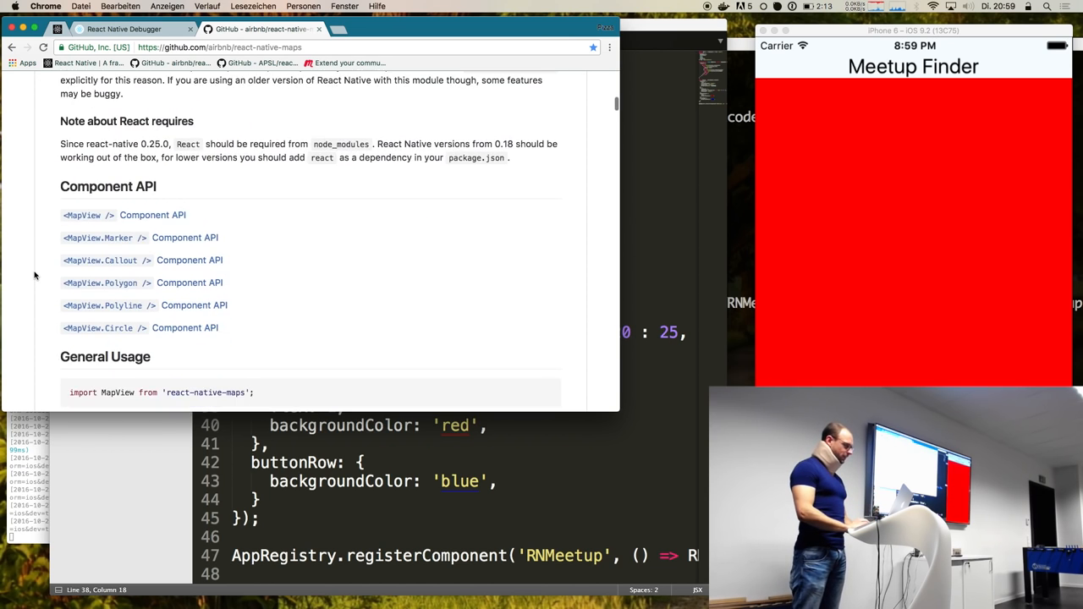
pyautogui.scroll(3)
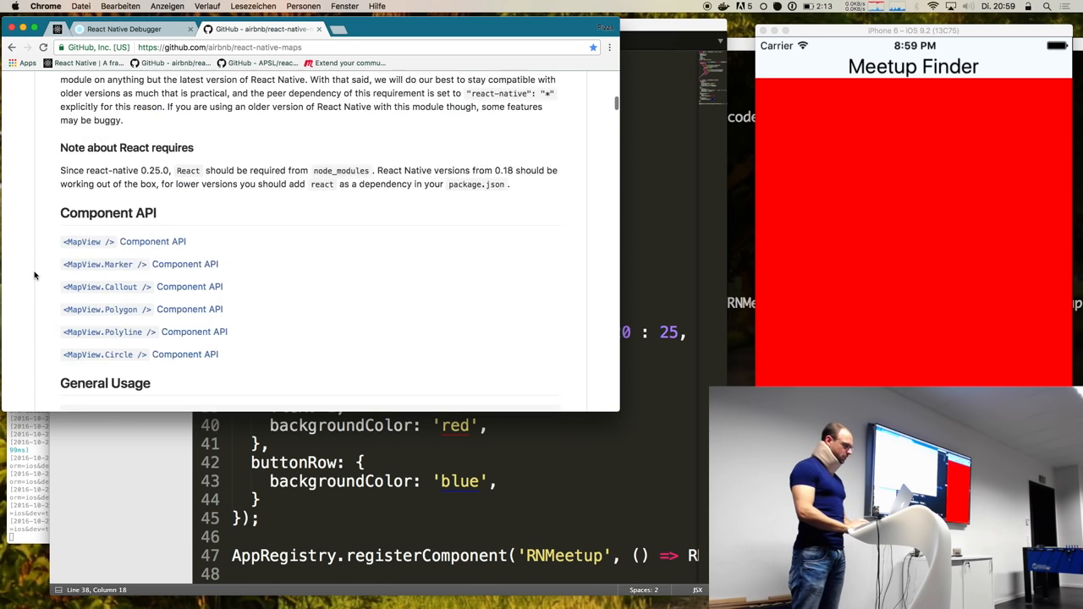
pyautogui.scroll(3)
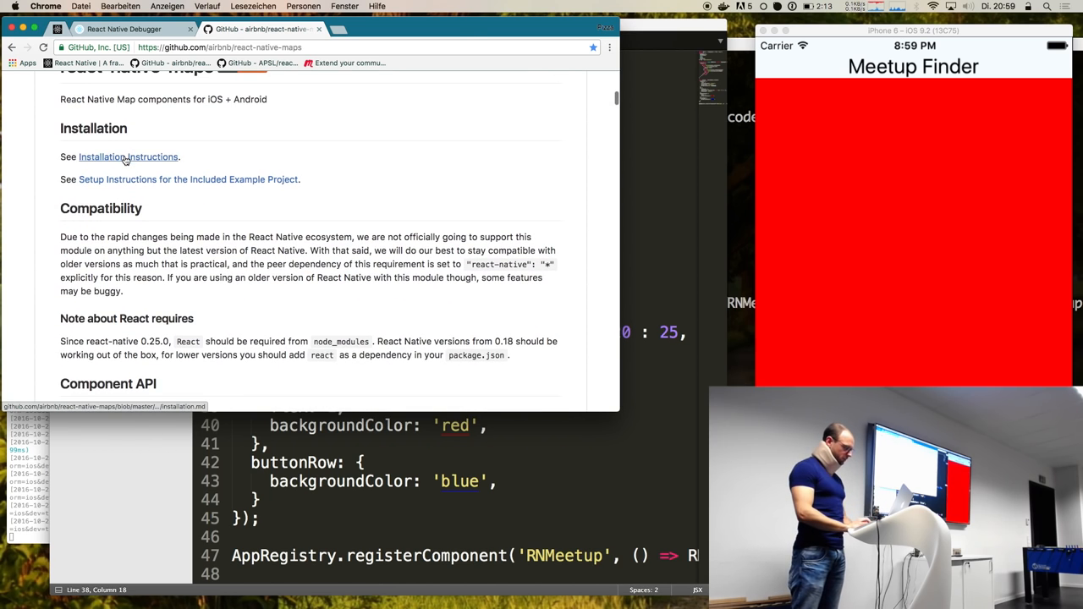
pyautogui.click(128, 156)
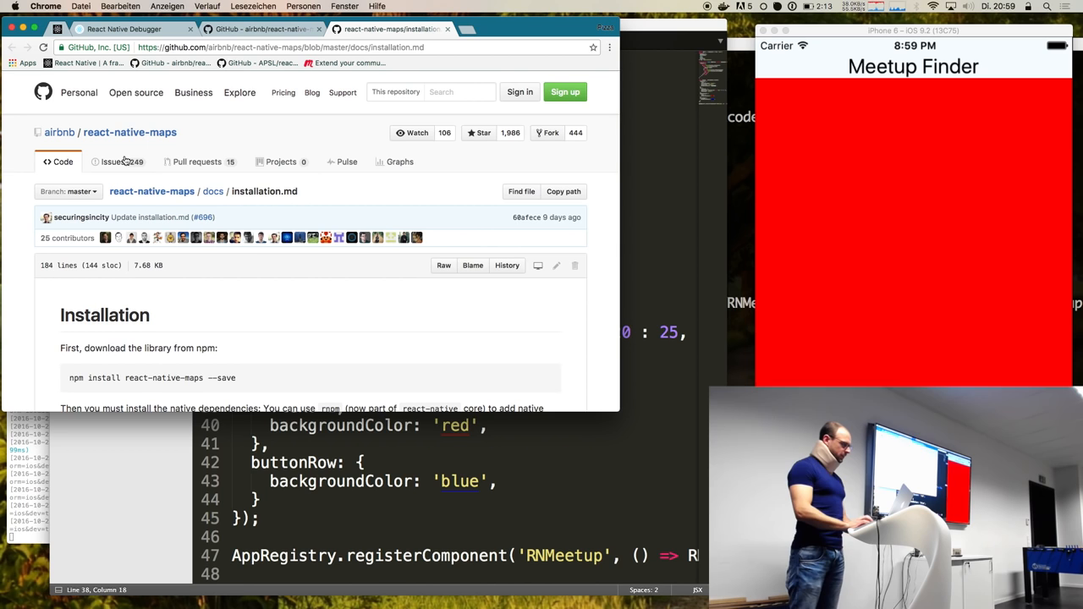
pyautogui.scroll(-3)
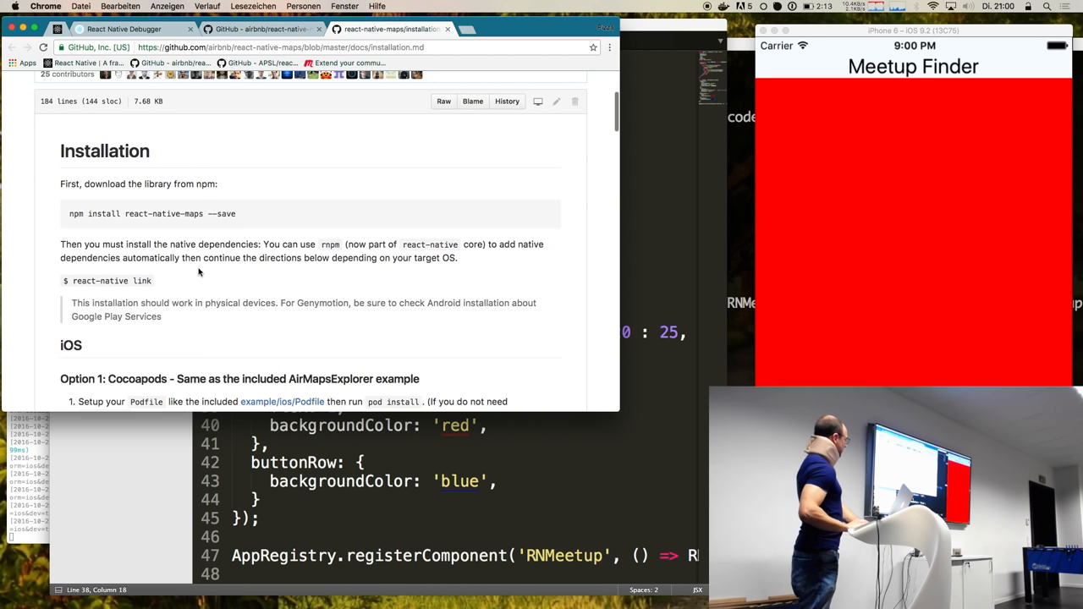